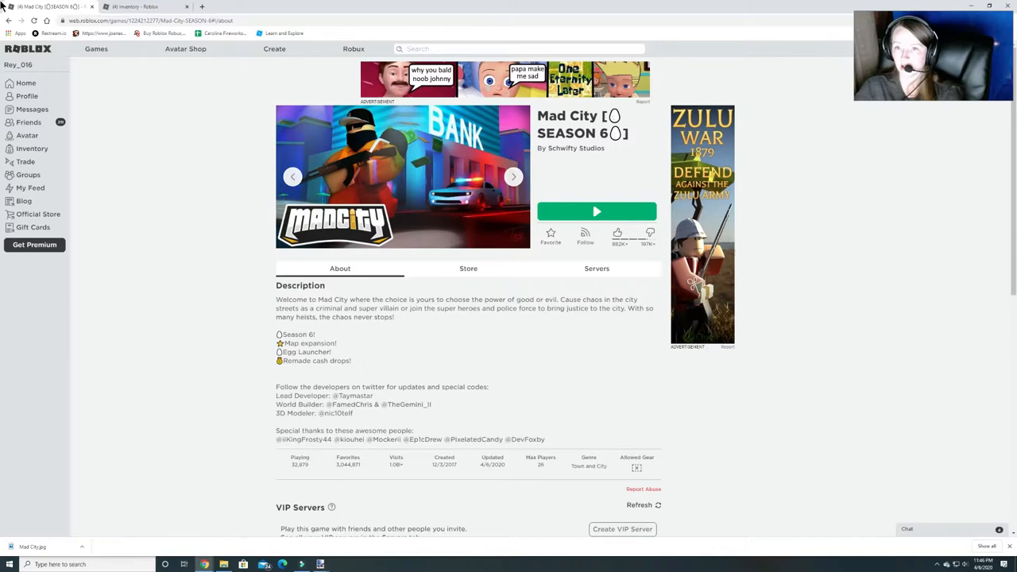
# - Show the Hat accessories in the Inventory tab, listing the owned egg hats
pyautogui.click(135, 6)
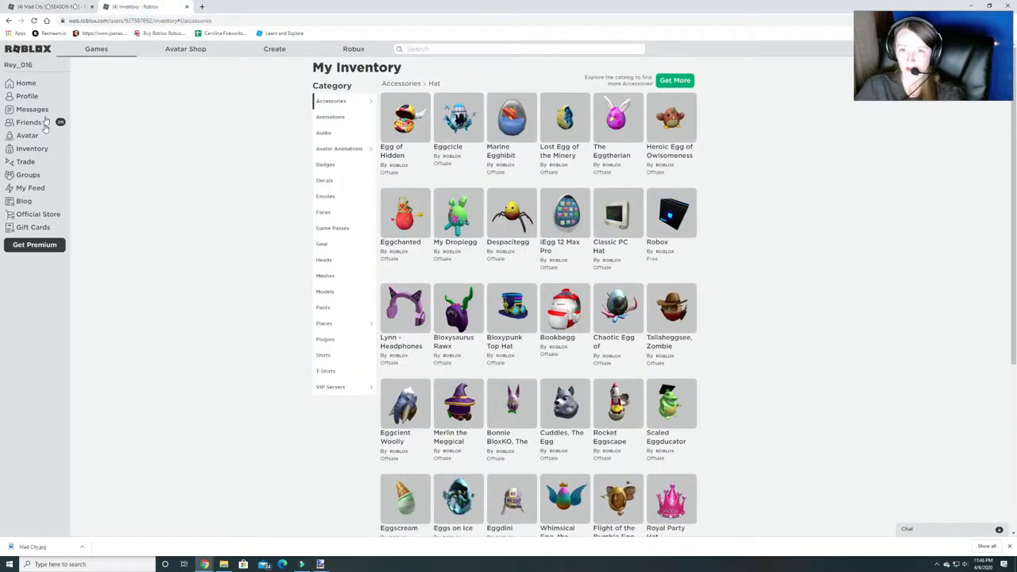
pyautogui.click(331, 101)
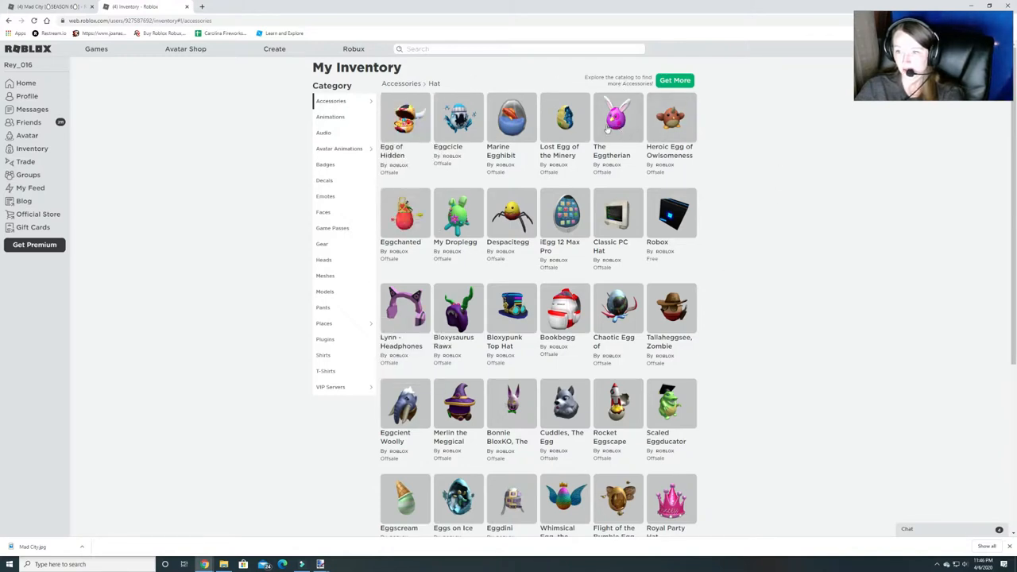
pyautogui.moveTo(455, 214)
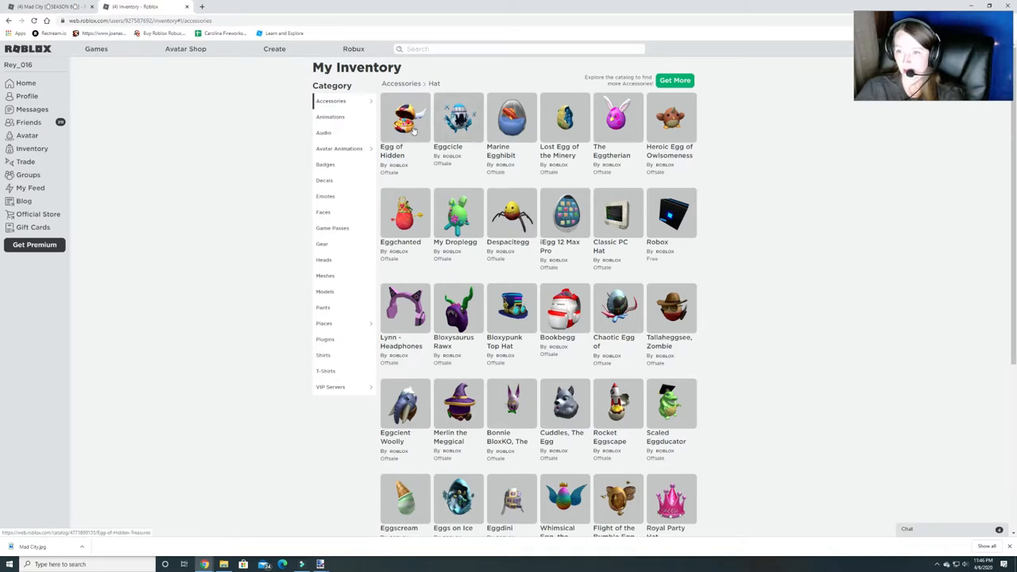
# - View the Egg of Hidden Treasures item page, then go back to the egg hat inventory
pyautogui.click(405, 119)
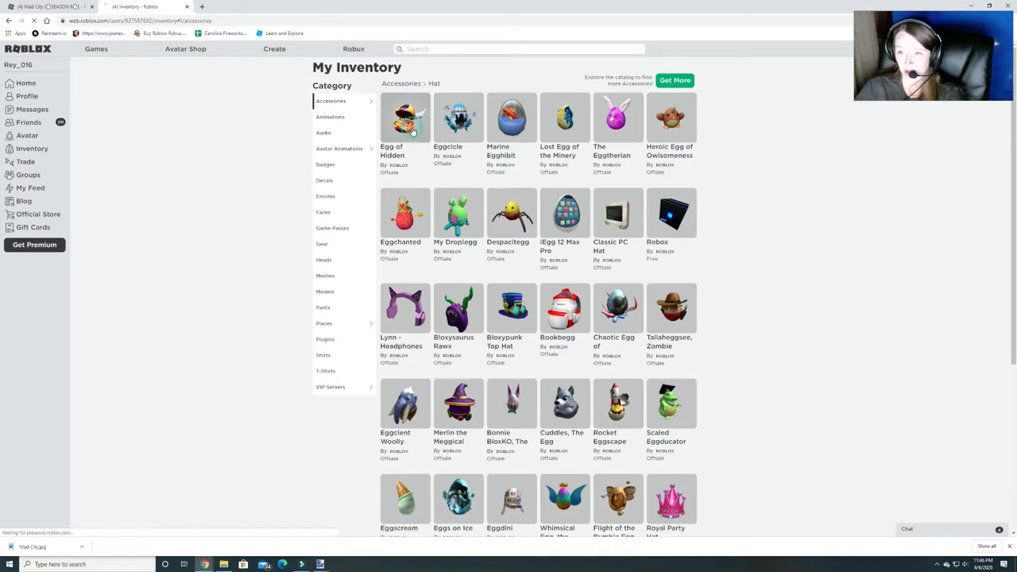
pyautogui.click(404, 117)
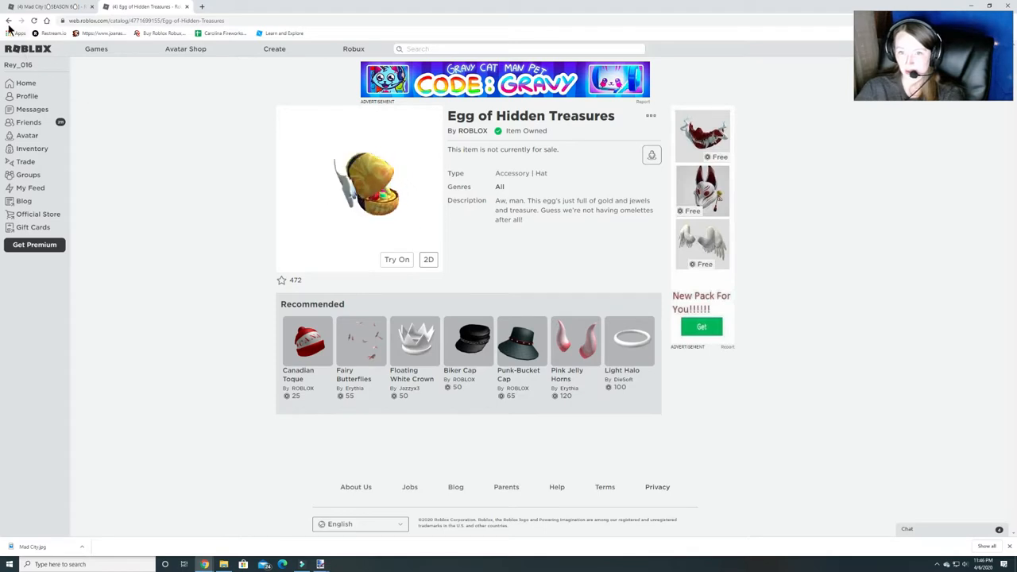
pyautogui.click(32, 149)
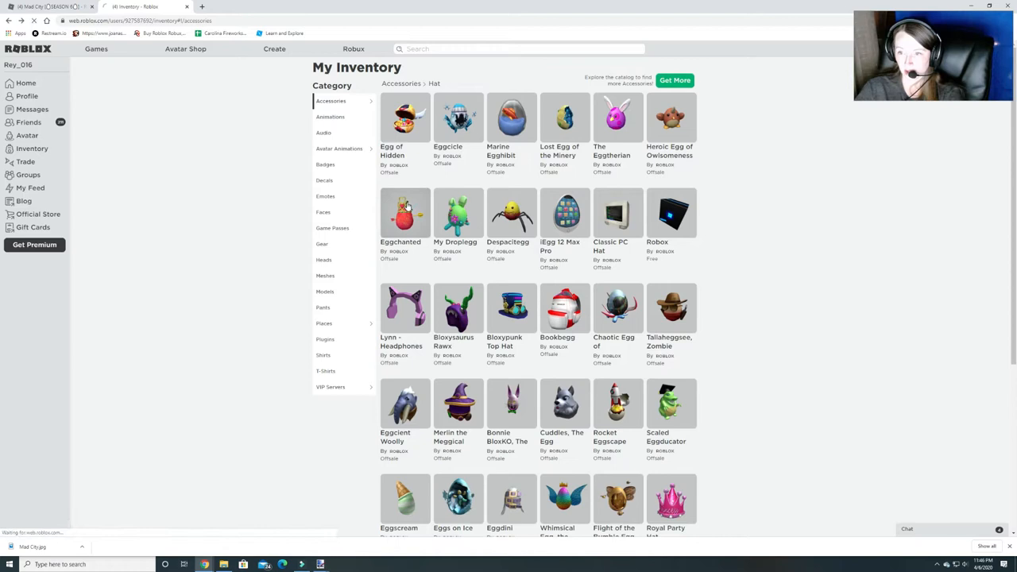
pyautogui.click(401, 212)
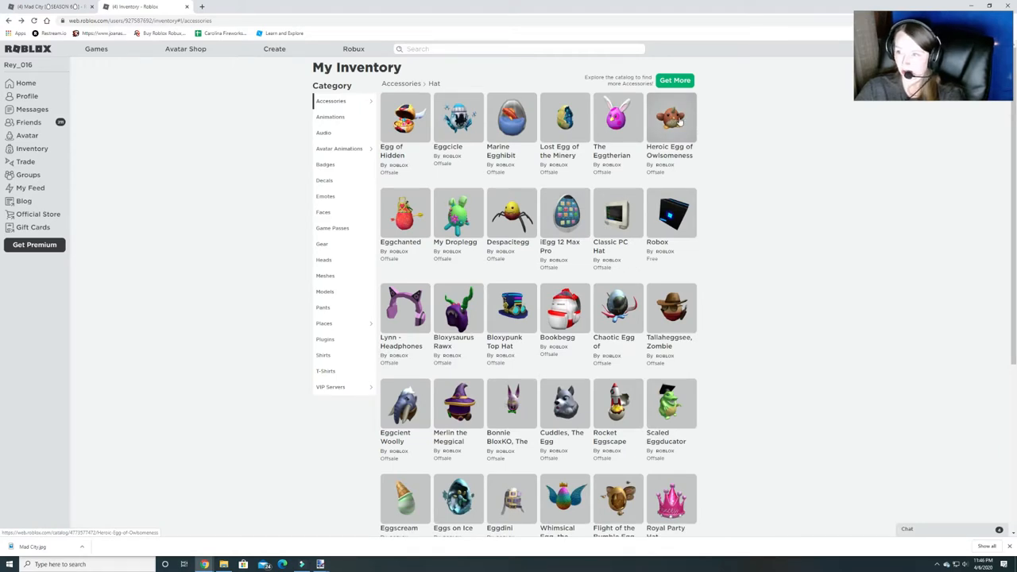
pyautogui.moveTo(618, 135)
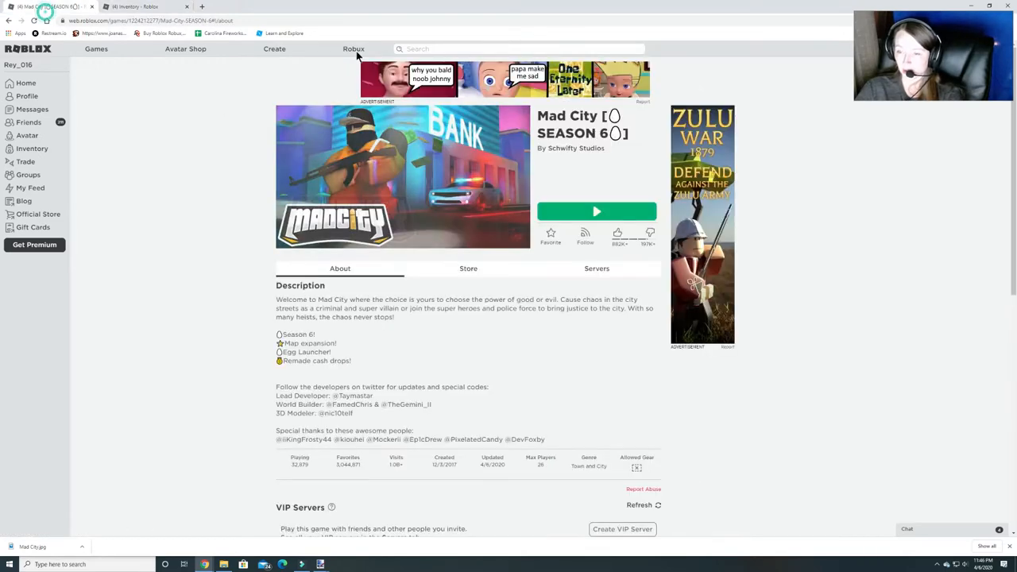
# - Play Mad City from its game page and let Roblox open to join a server
pyautogui.click(596, 211)
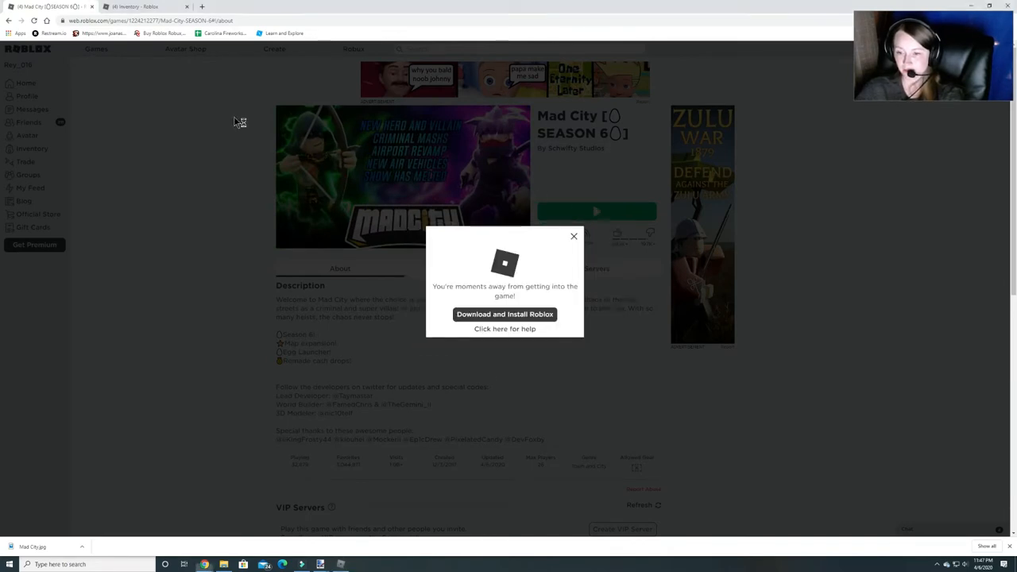
pyautogui.click(505, 314)
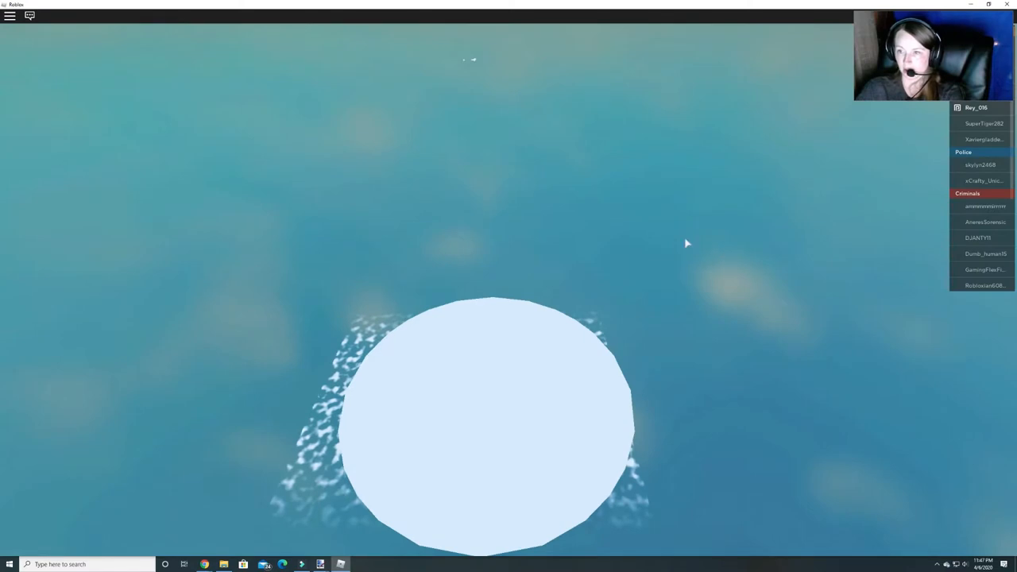
pyautogui.moveTo(468, 173)
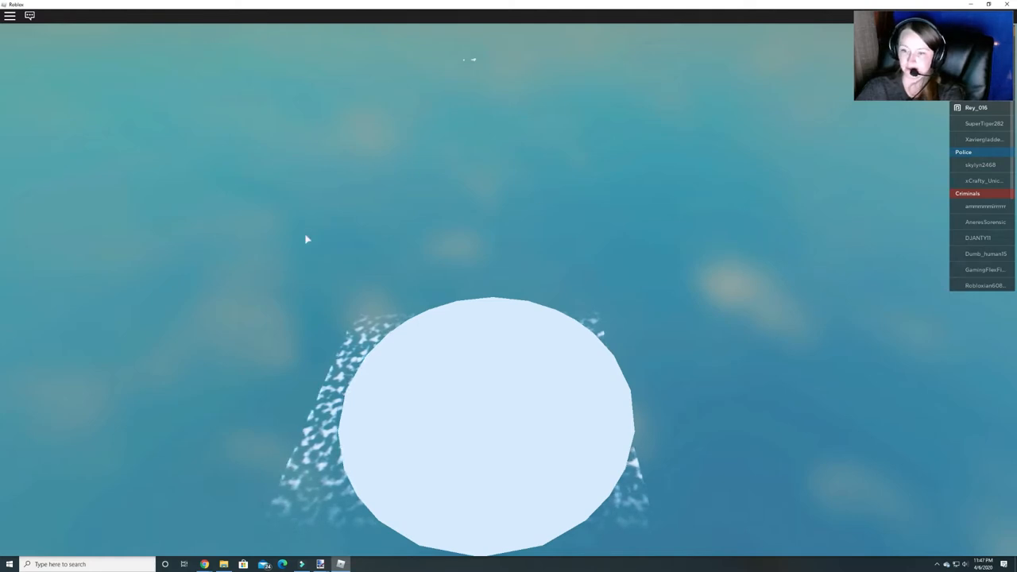
# - Once Mad City loads, dismiss the What's New update panel in the spawn area
pyautogui.click(29, 15)
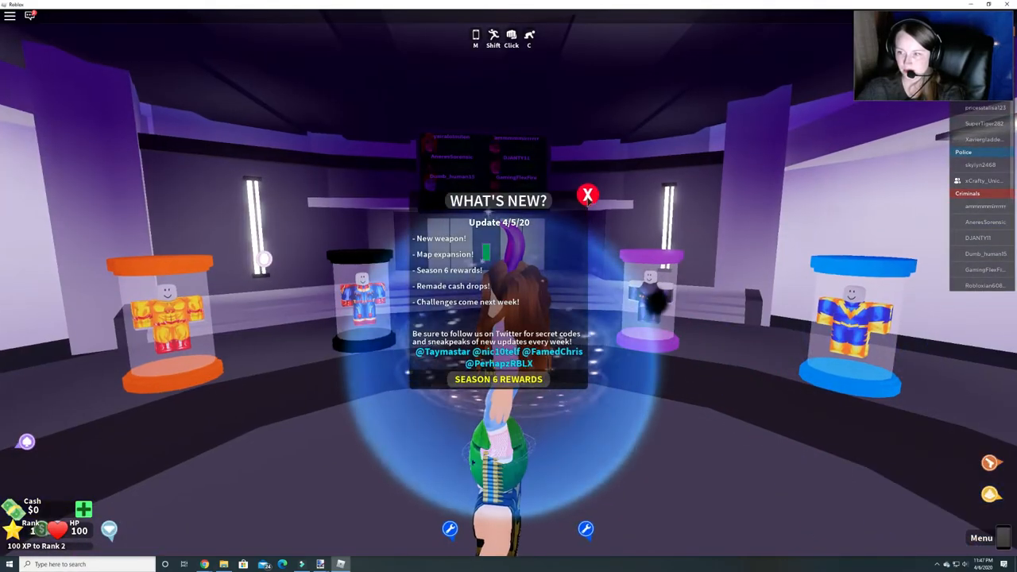
pyautogui.click(587, 195)
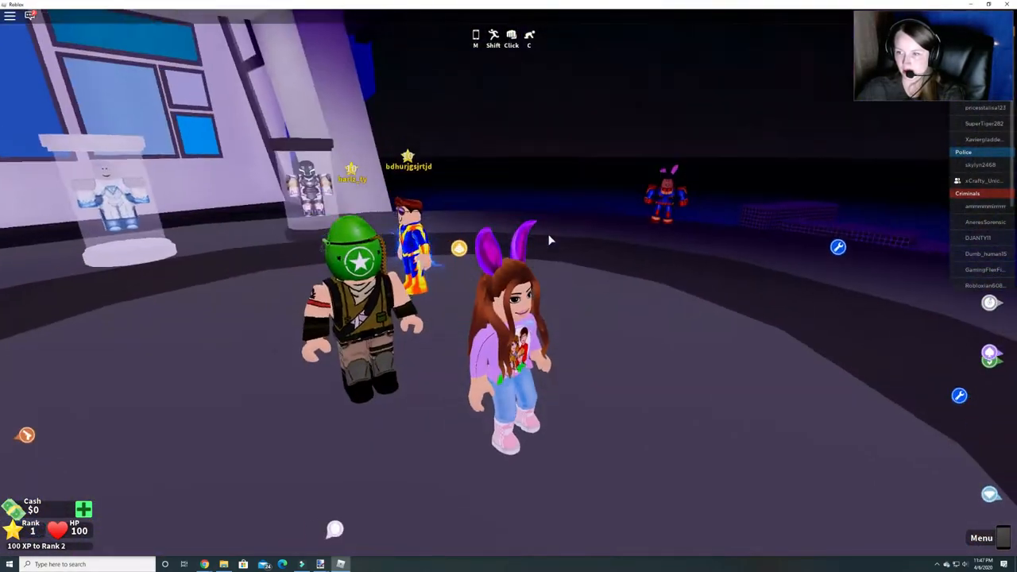